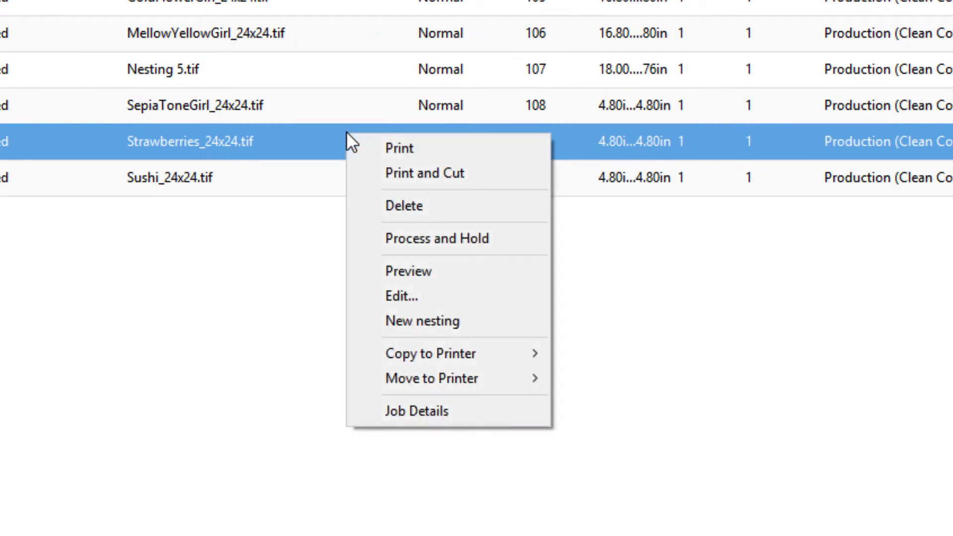
{"action": "mouse_move", "coordinate": [457, 386]}
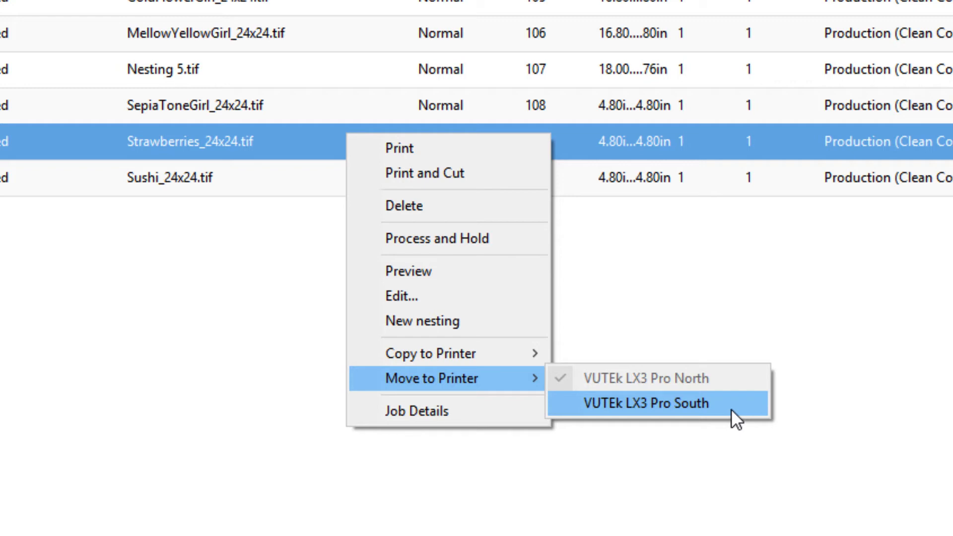
{"action": "mouse_move", "coordinate": [743, 351]}
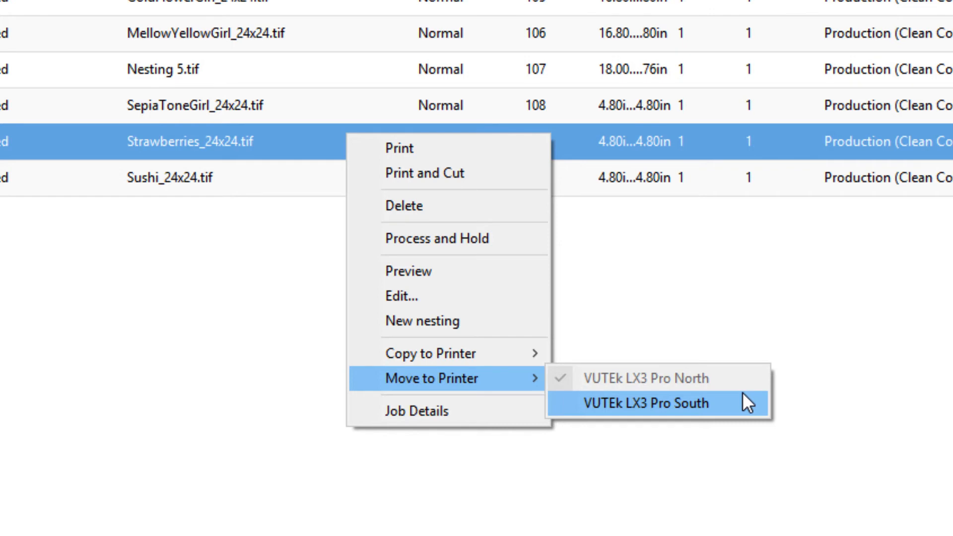
{"action": "mouse_move", "coordinate": [550, 398]}
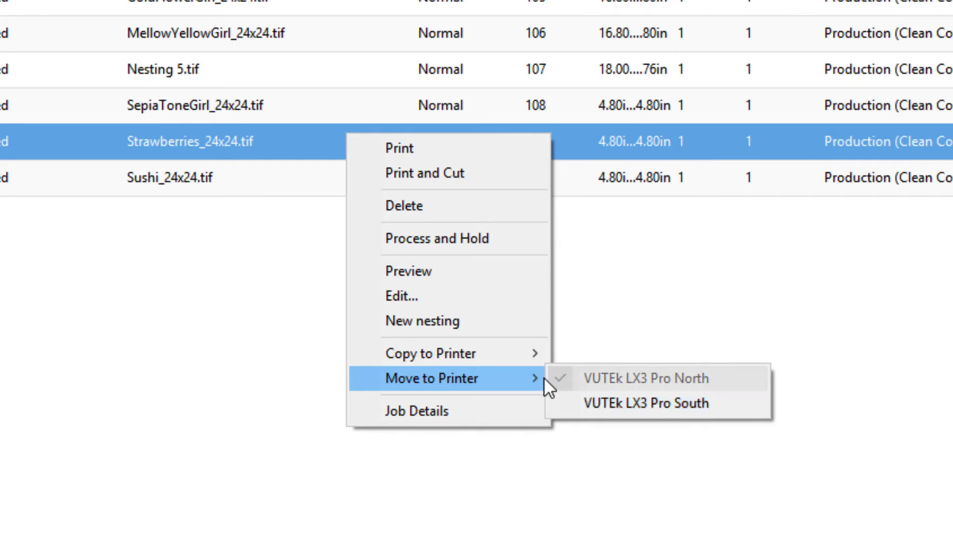